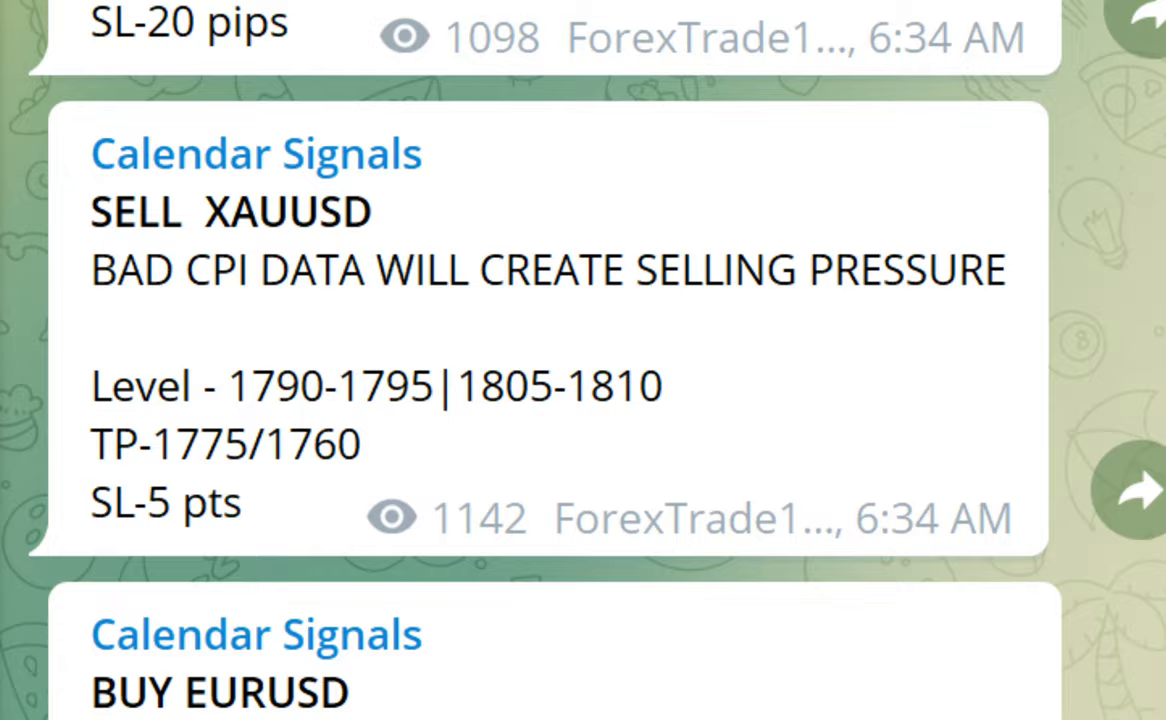
- Scroll the Calendar Signals channel down to the August 10 USOIL, GBPUSD, XAUUSD and EURUSD signals
scroll("down", 3)
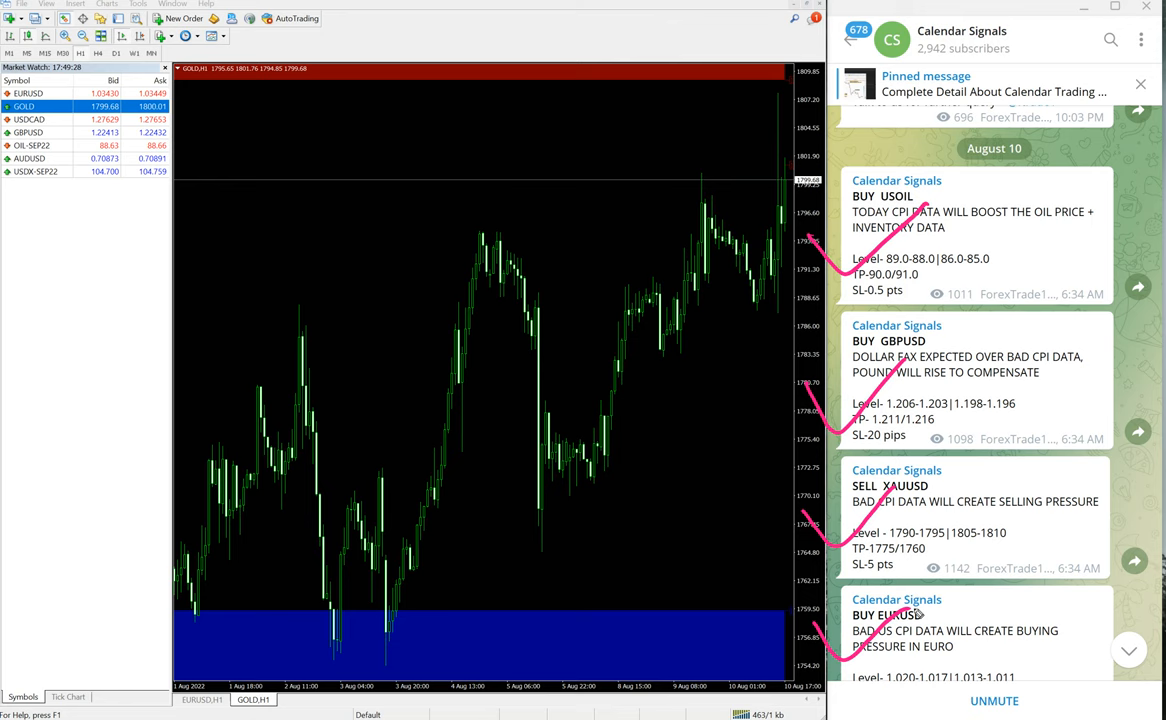
scroll("down", 3)
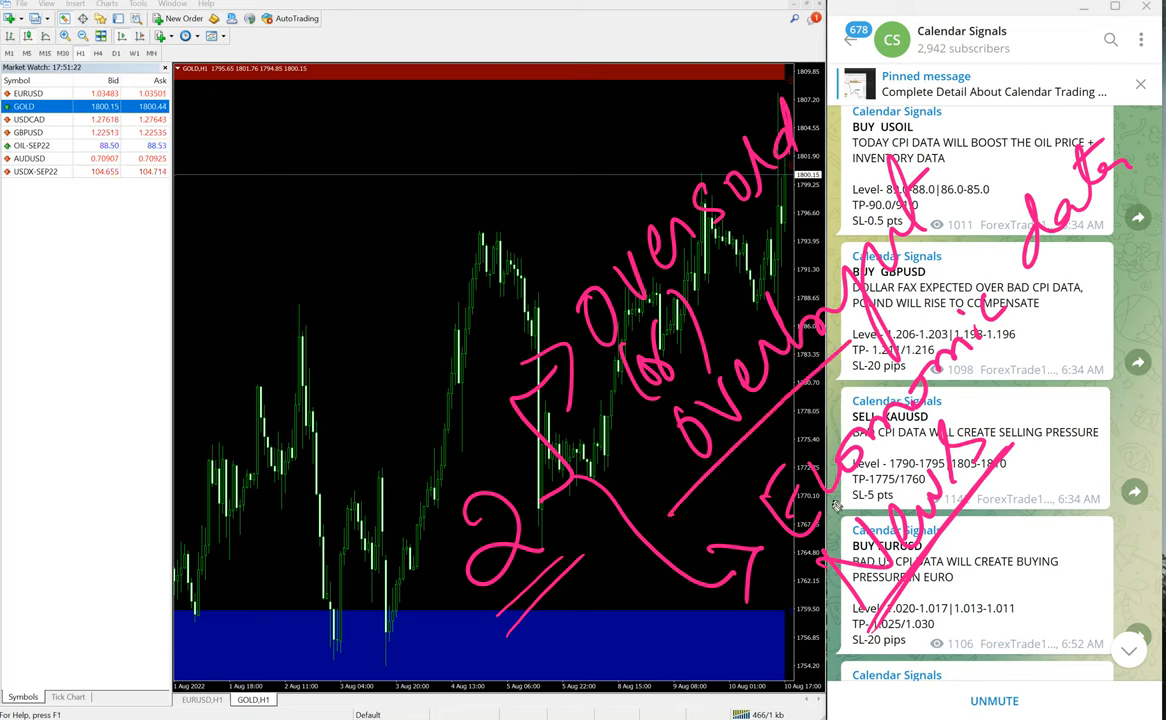
mouse_move(1004, 392)
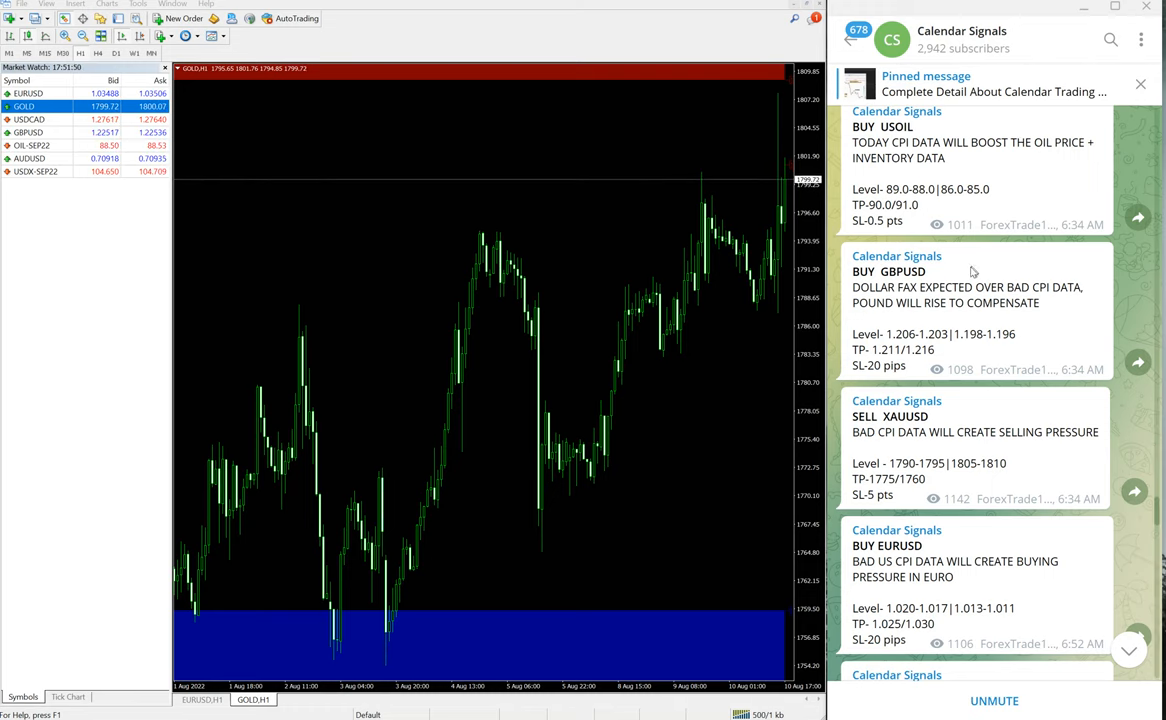
- Scroll to the 40-pip EURUSD result post and bring up the EURUSD H1 chart
scroll("down", 3)
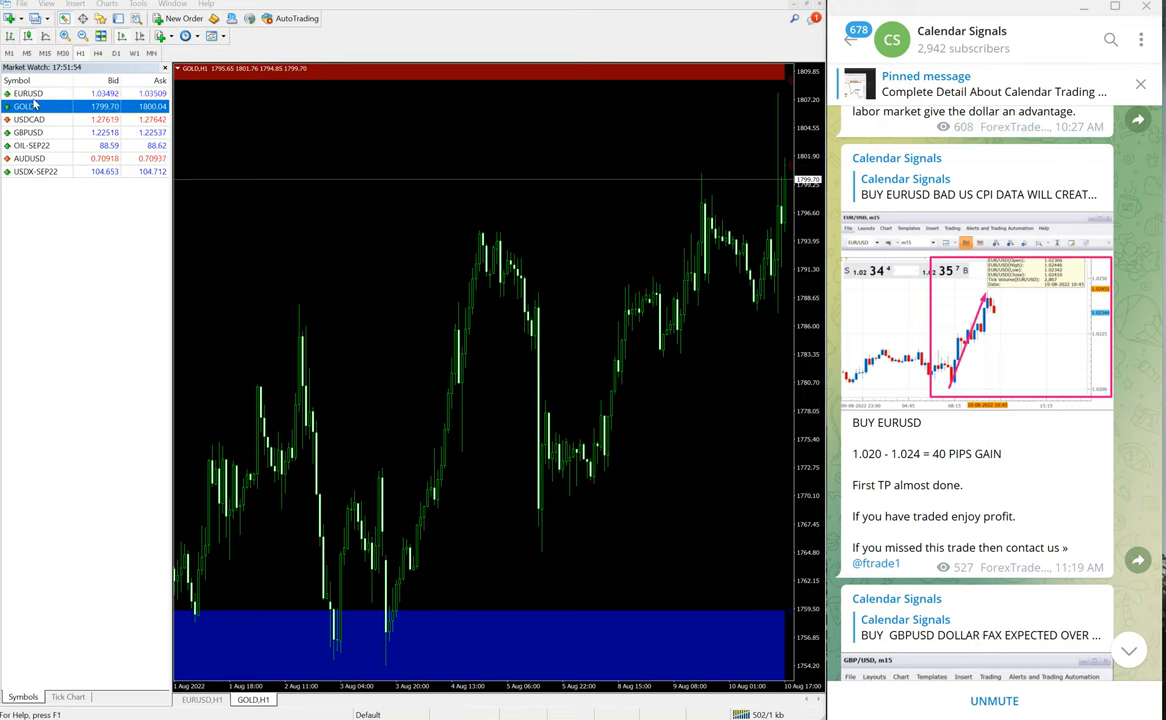
left_click(28, 93)
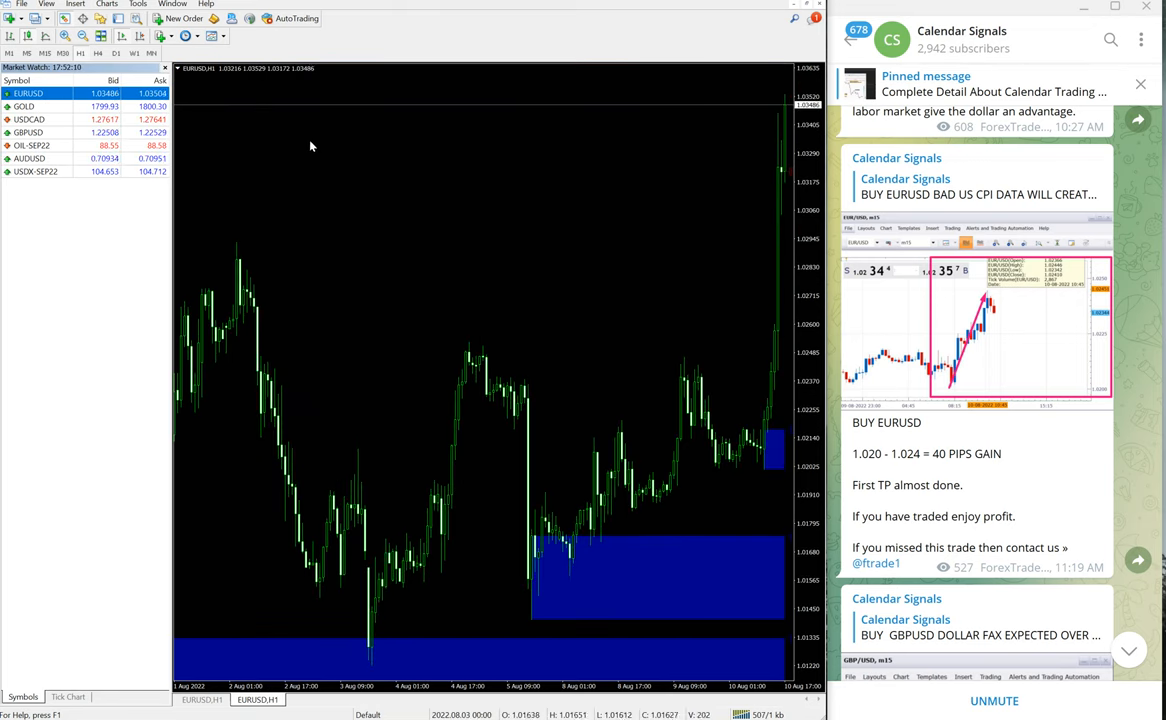
mouse_move(1085, 450)
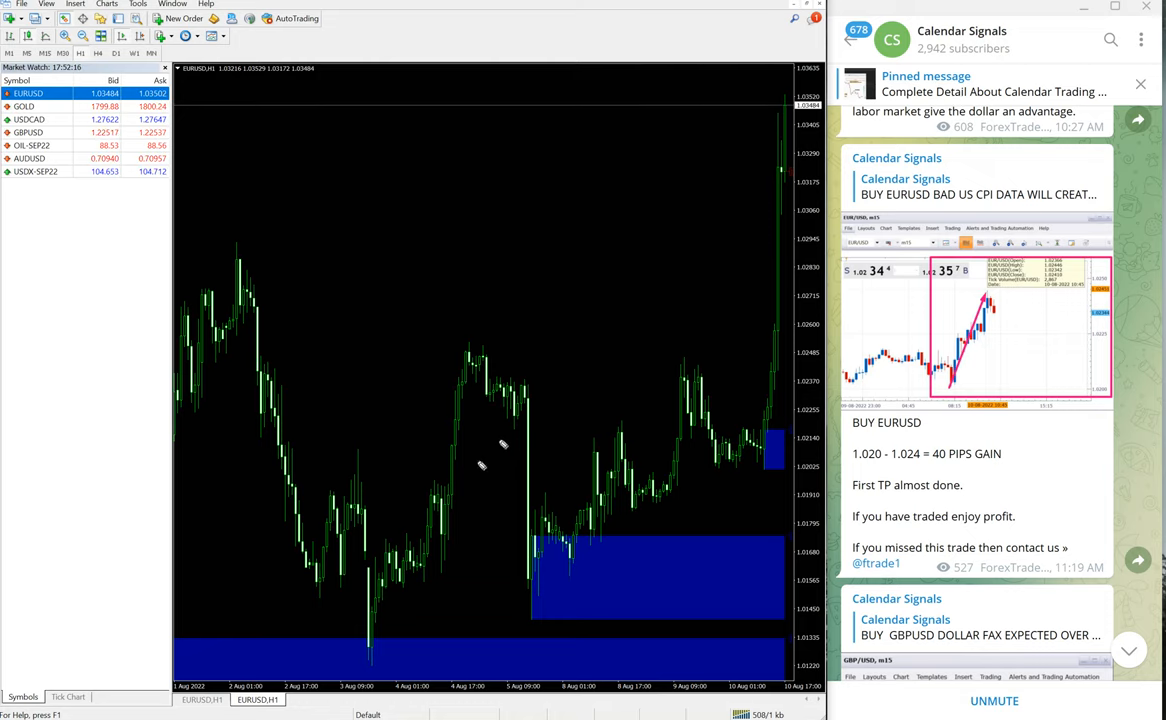
- Handwrite 1.0200, 1.0350 and '150 pips gain' over the EURUSD chart
left_click_drag(443, 525, 590, 180)
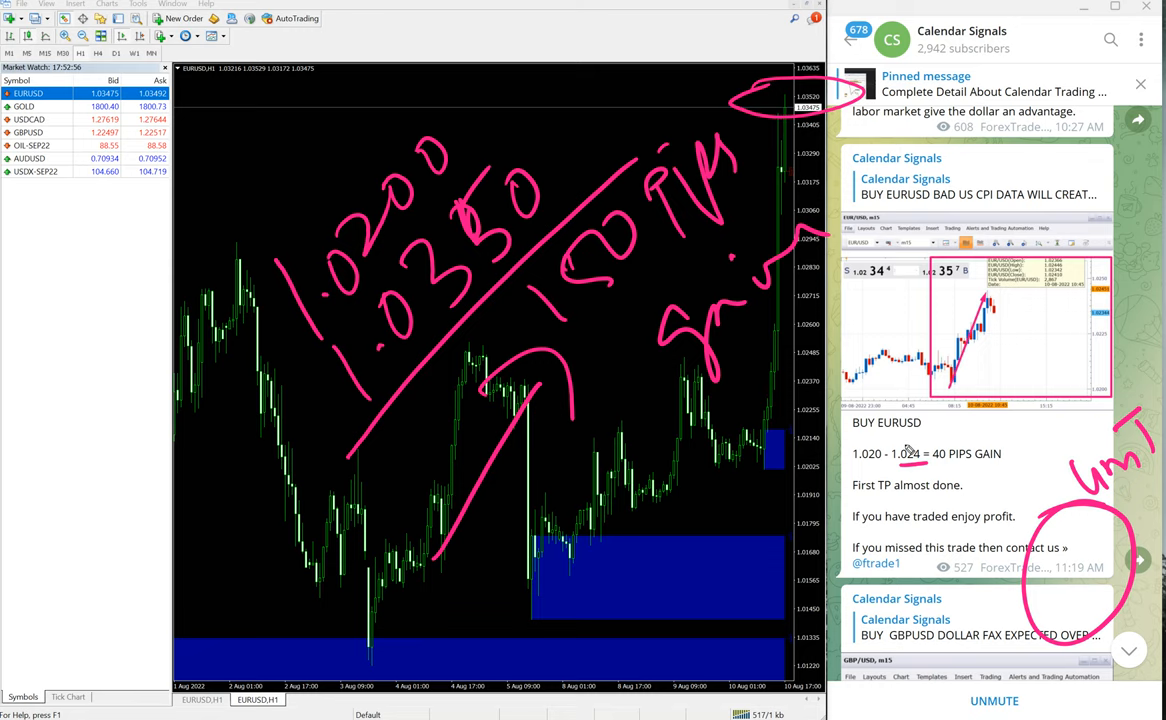
mouse_move(958, 470)
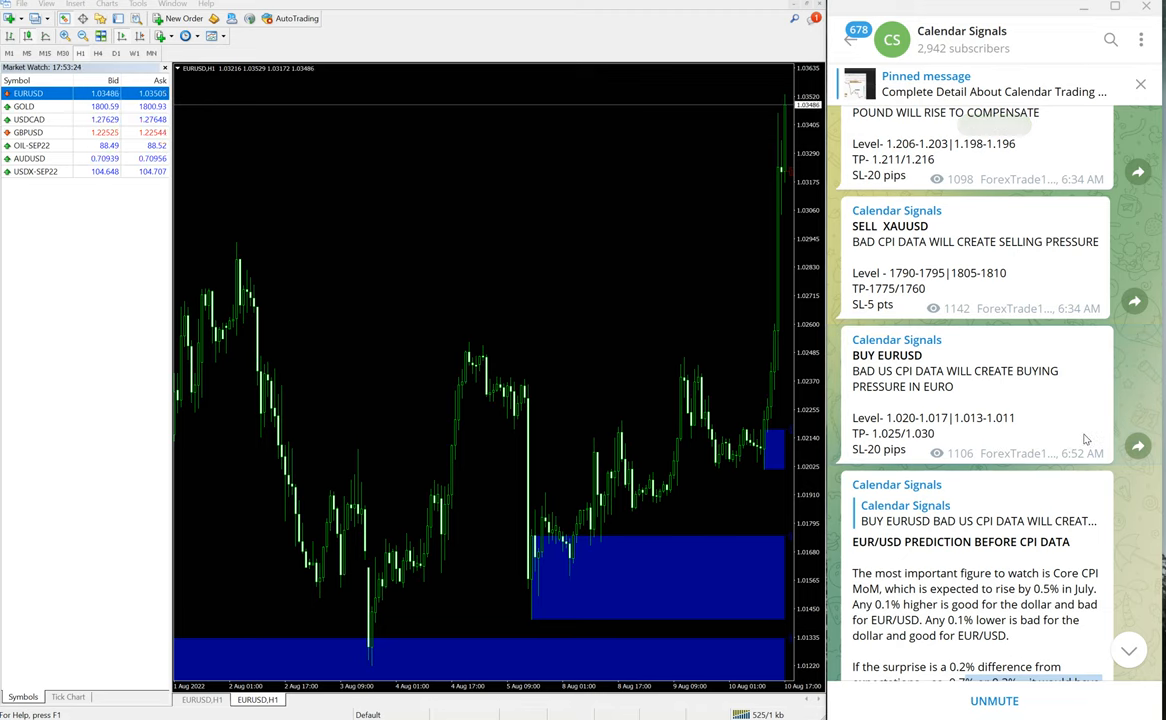
mouse_move(888, 441)
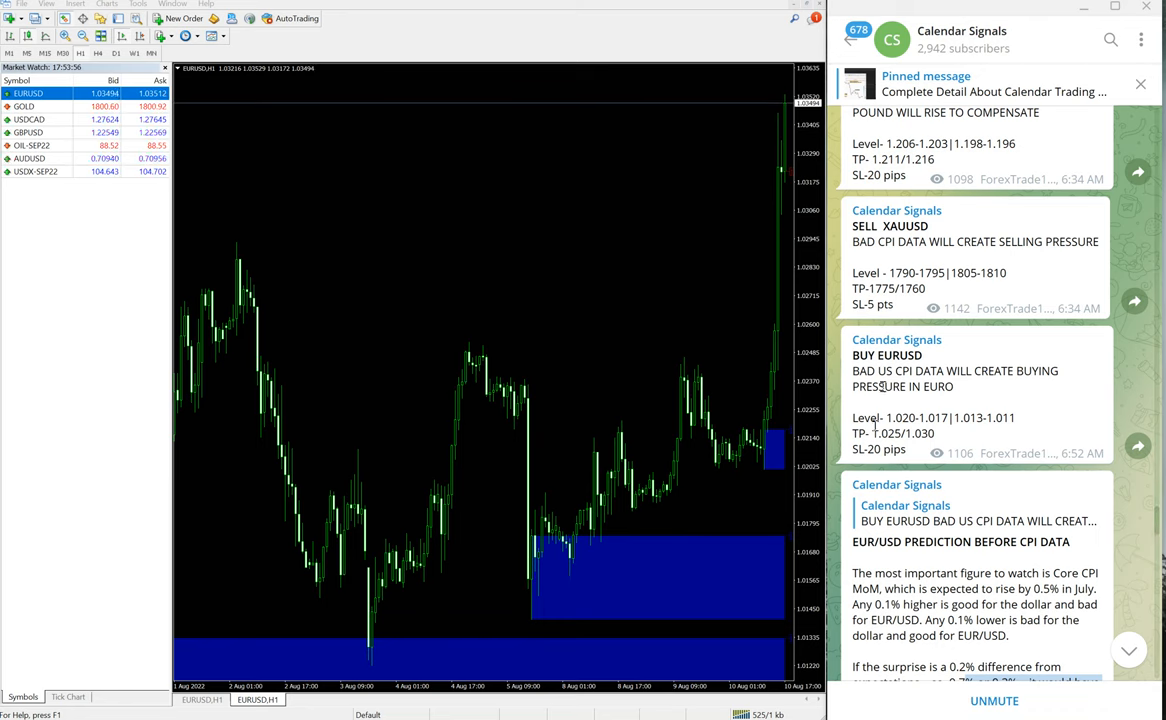
- Scroll to the 50-pip GBPUSD post, show the GBPUSD H1 chart, and draw an upward arrow
scroll("down", 3)
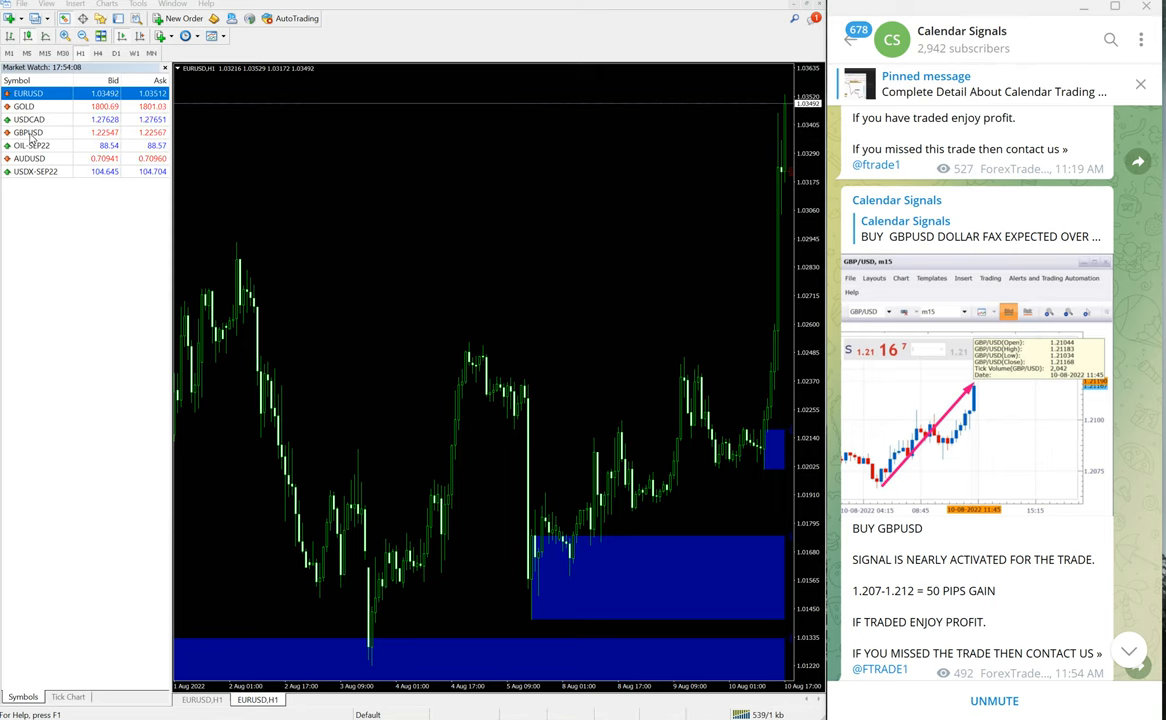
left_click(28, 132)
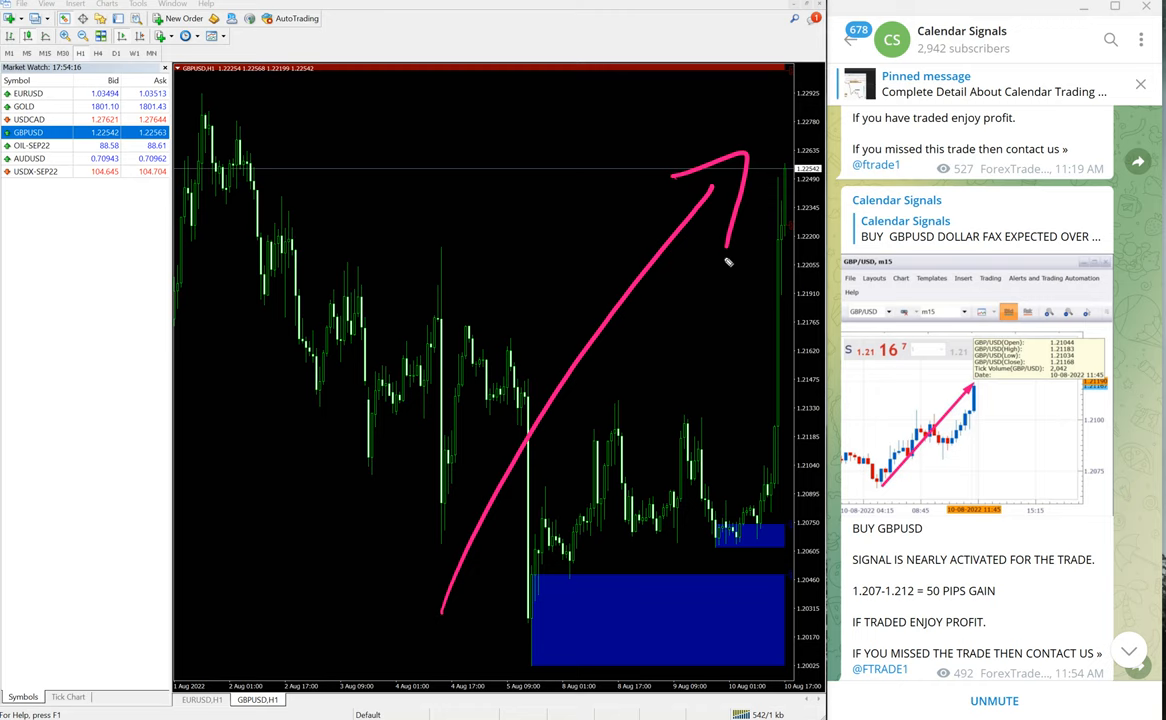
left_click_drag(600, 575, 630, 660)
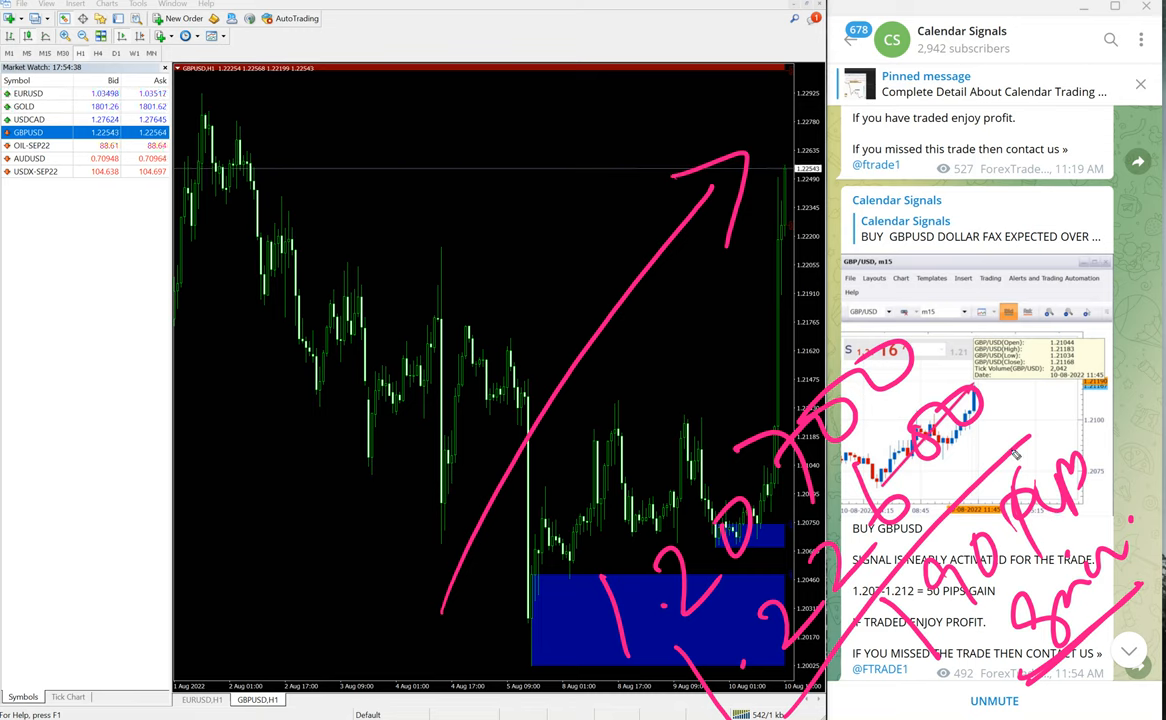
mouse_move(927, 493)
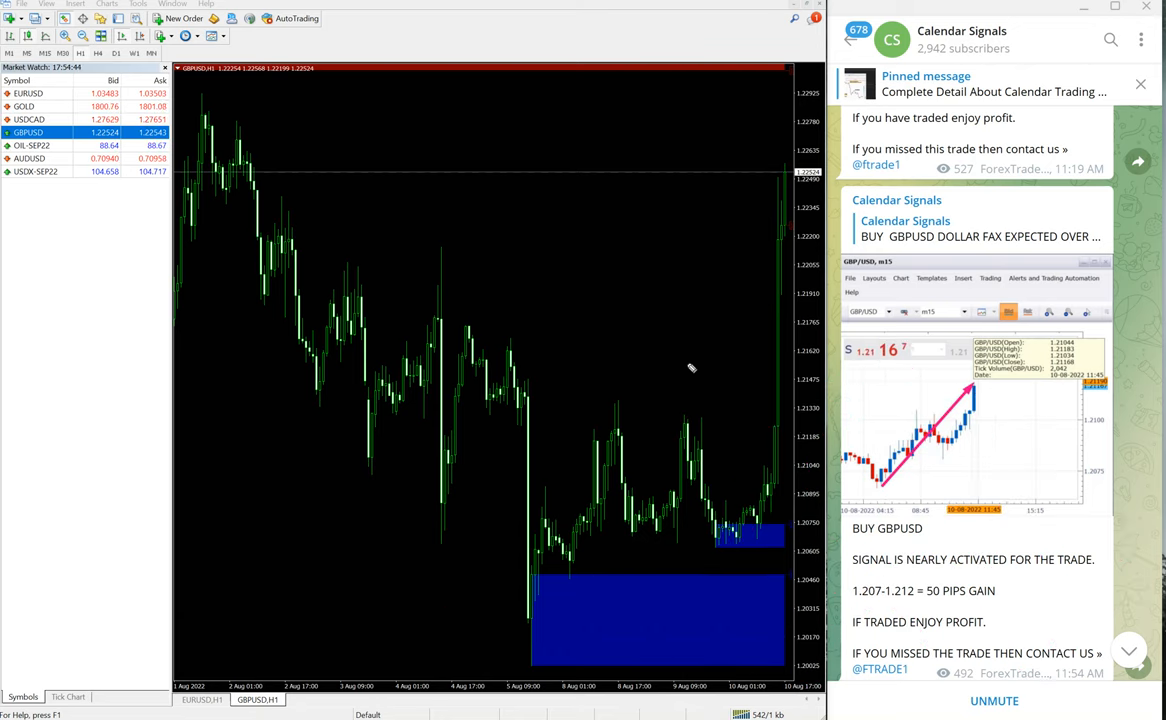
- Review the OIL-SEP22 hourly chart, then open a new GOLD order window
scroll("down", 3)
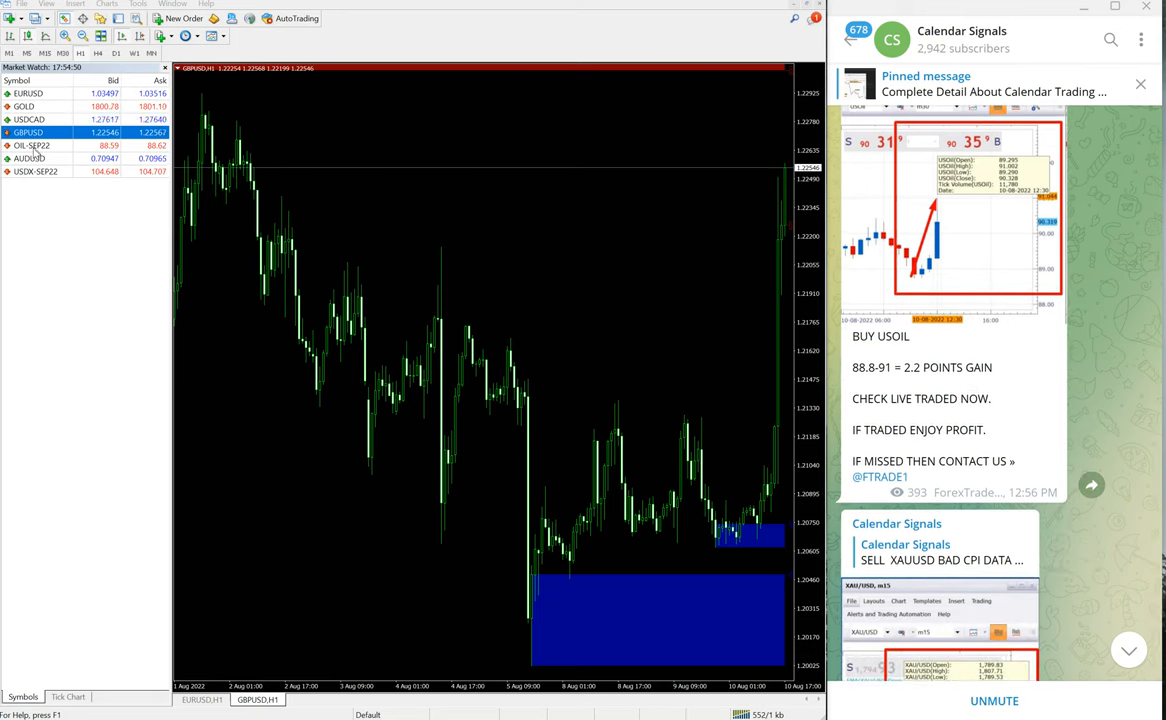
left_click(30, 145)
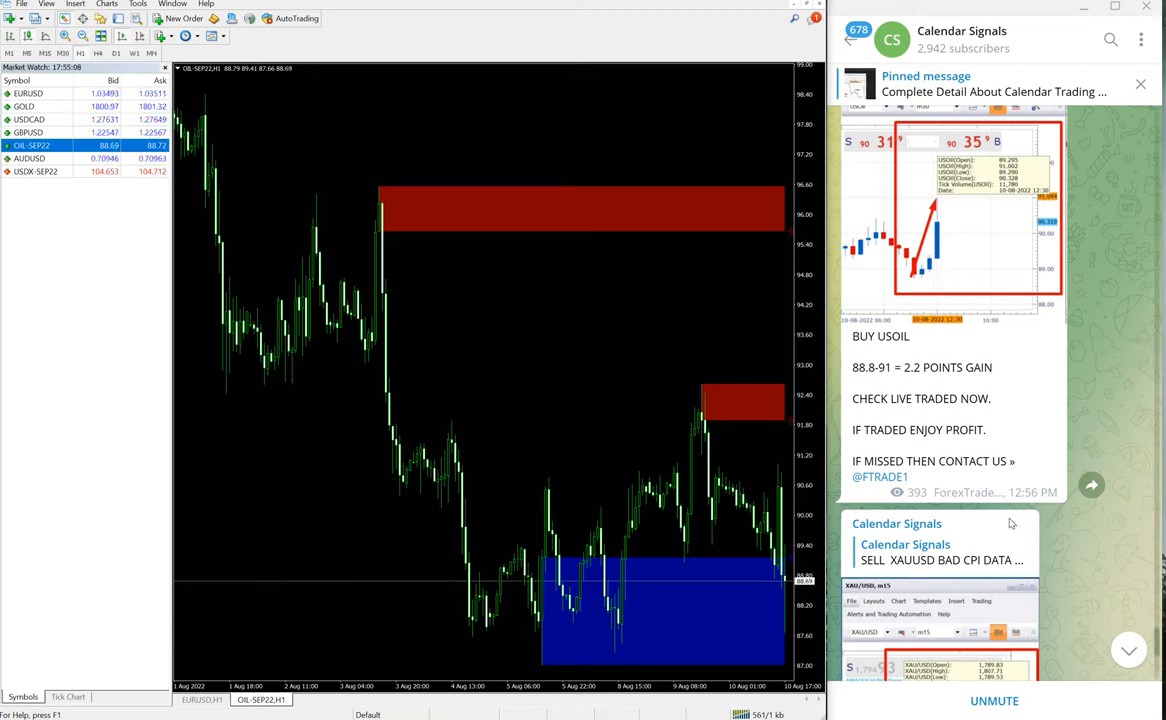
mouse_move(1113, 325)
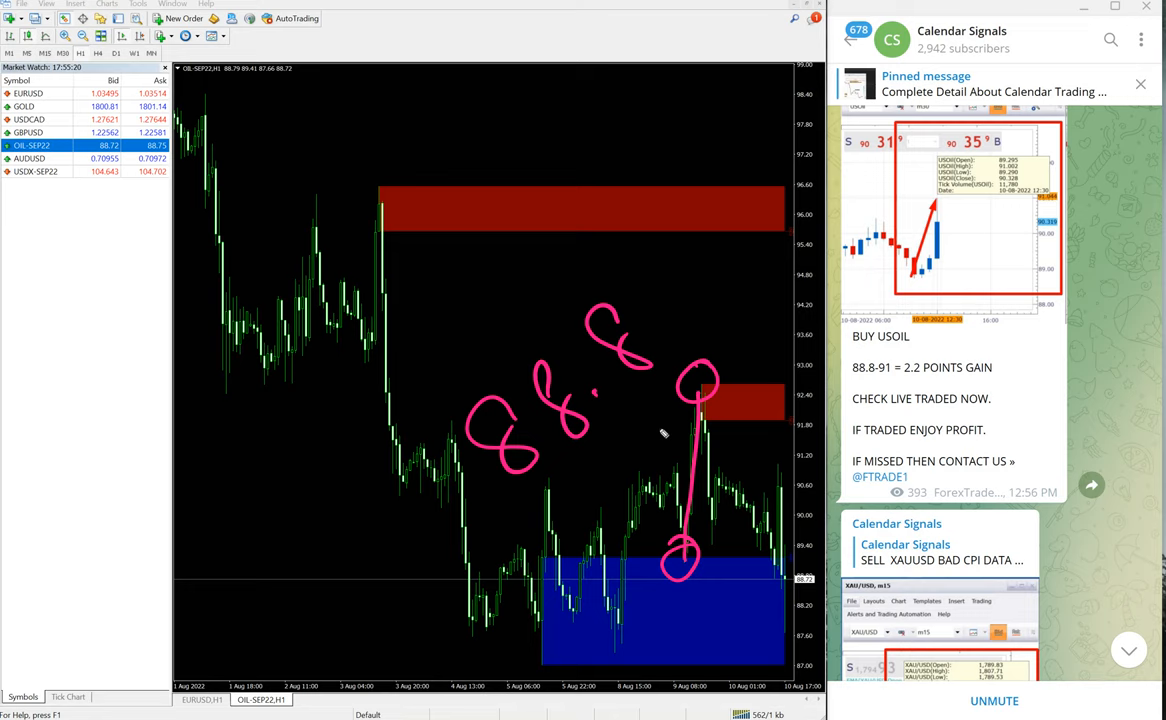
mouse_move(558, 476)
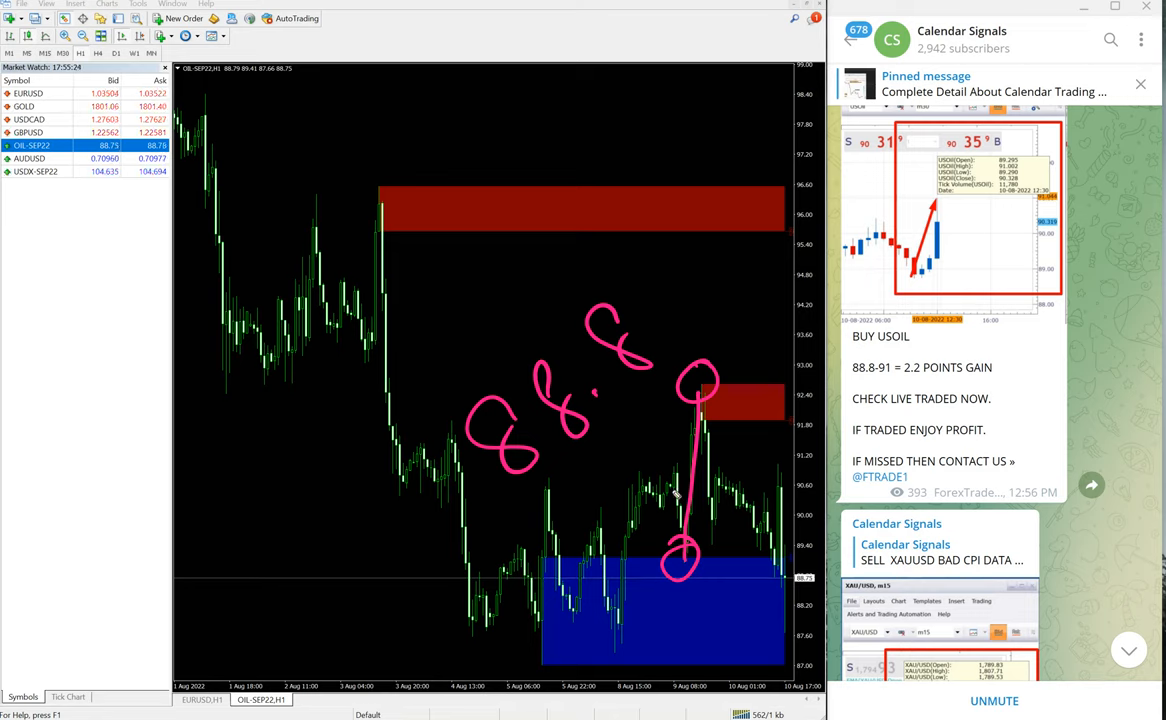
mouse_move(567, 490)
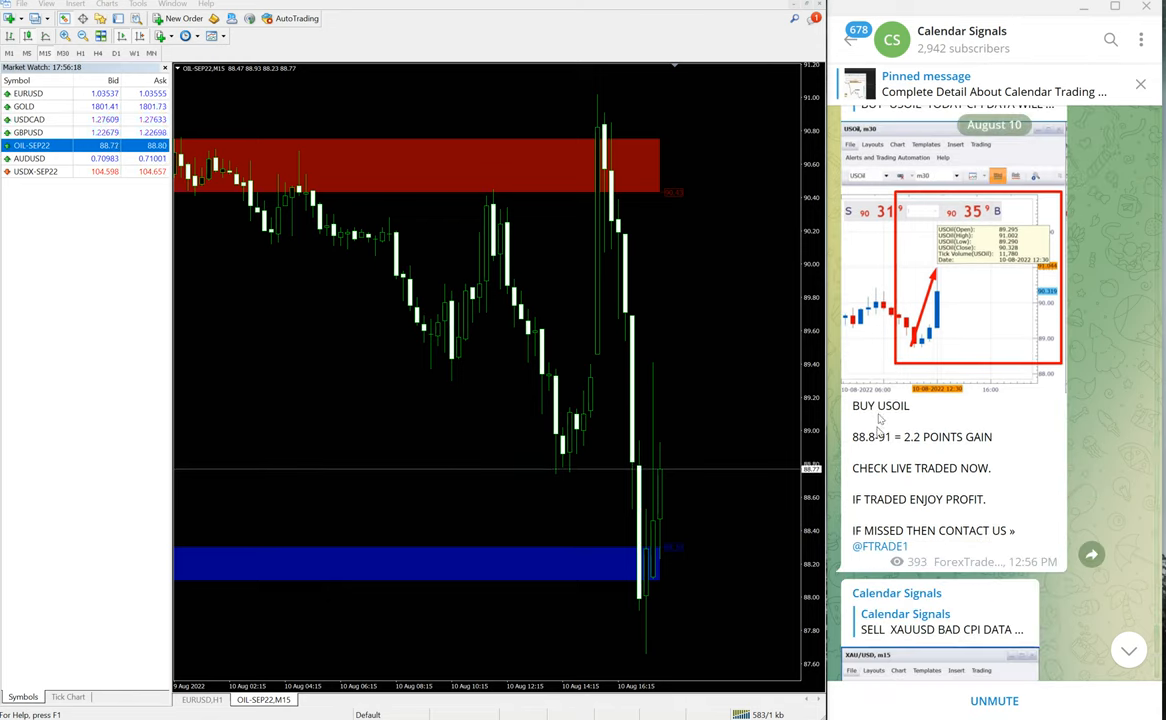
scroll("down", 3)
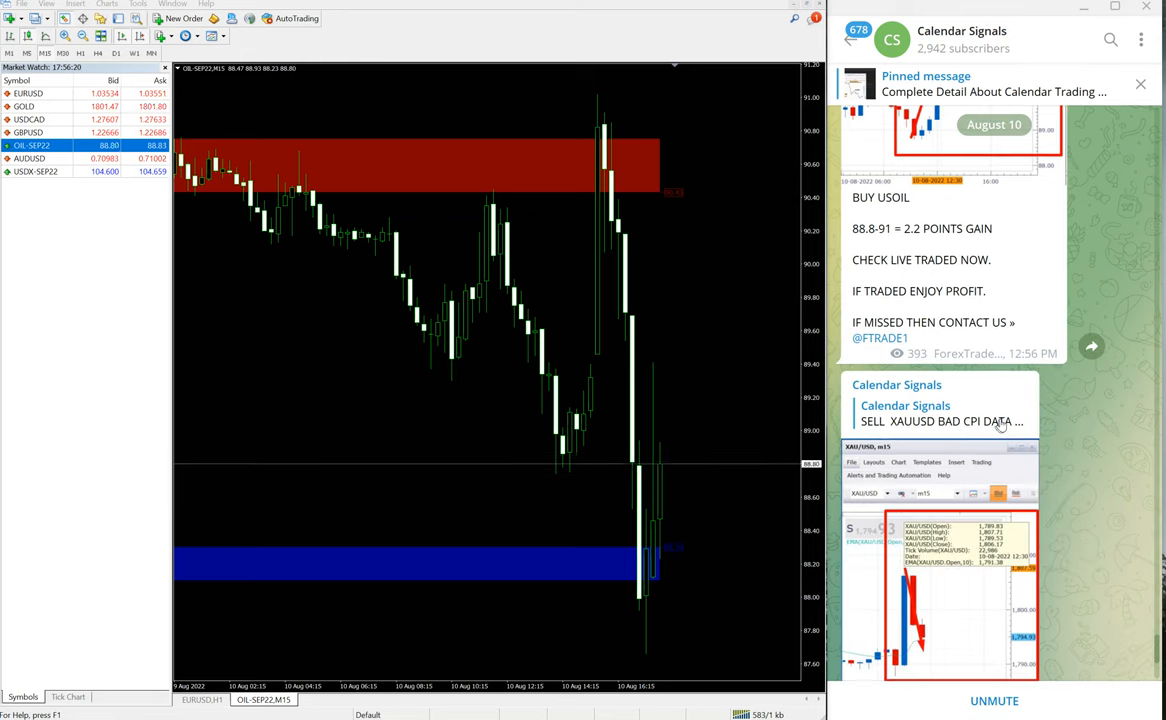
scroll("down", 3)
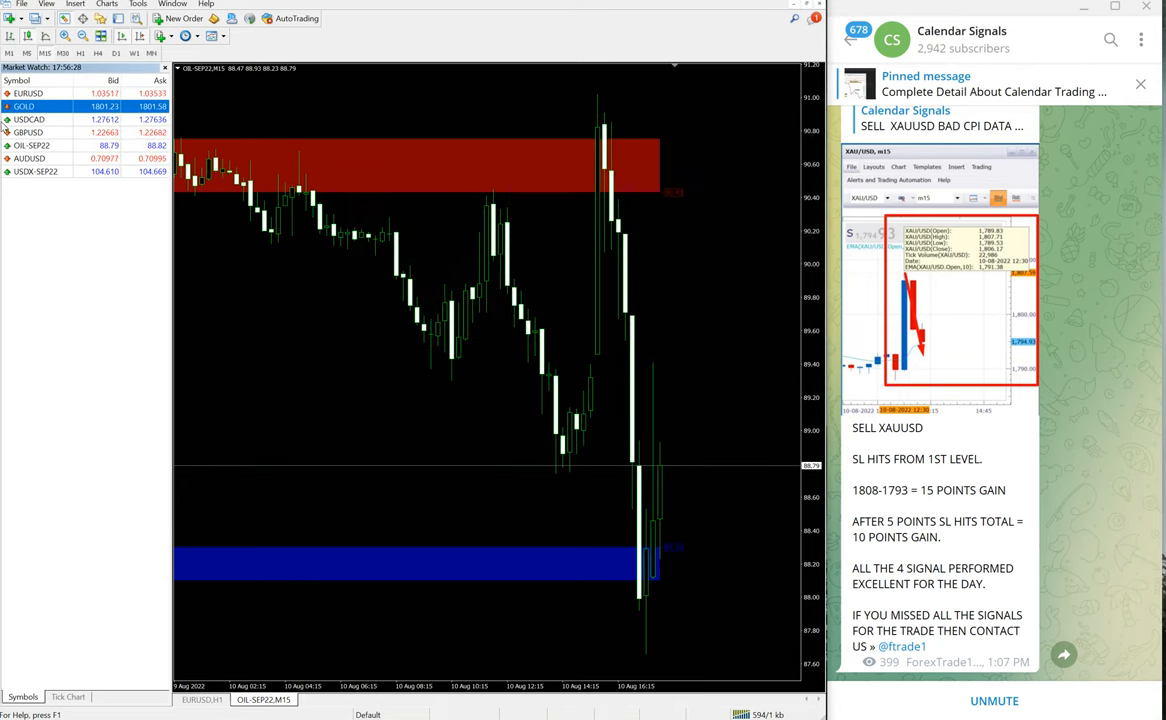
left_click(182, 18)
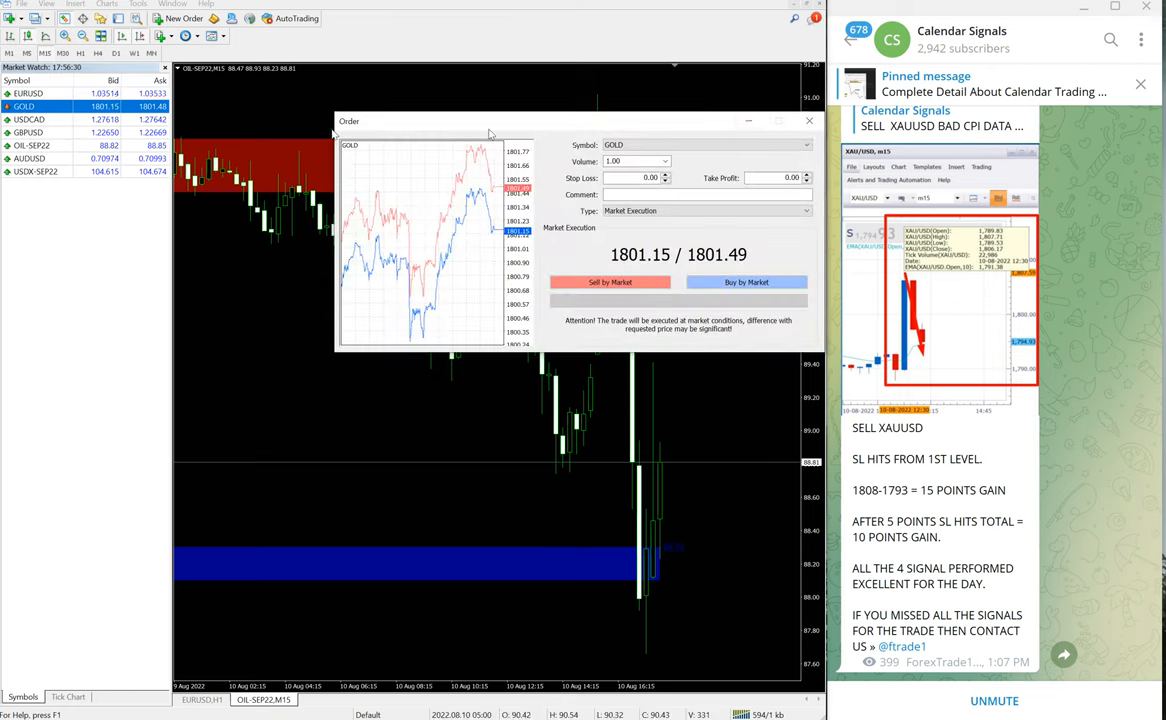
- Dismiss the GOLD order window and scroll down to the SELL XAUUSD 15-point post
left_click(809, 121)
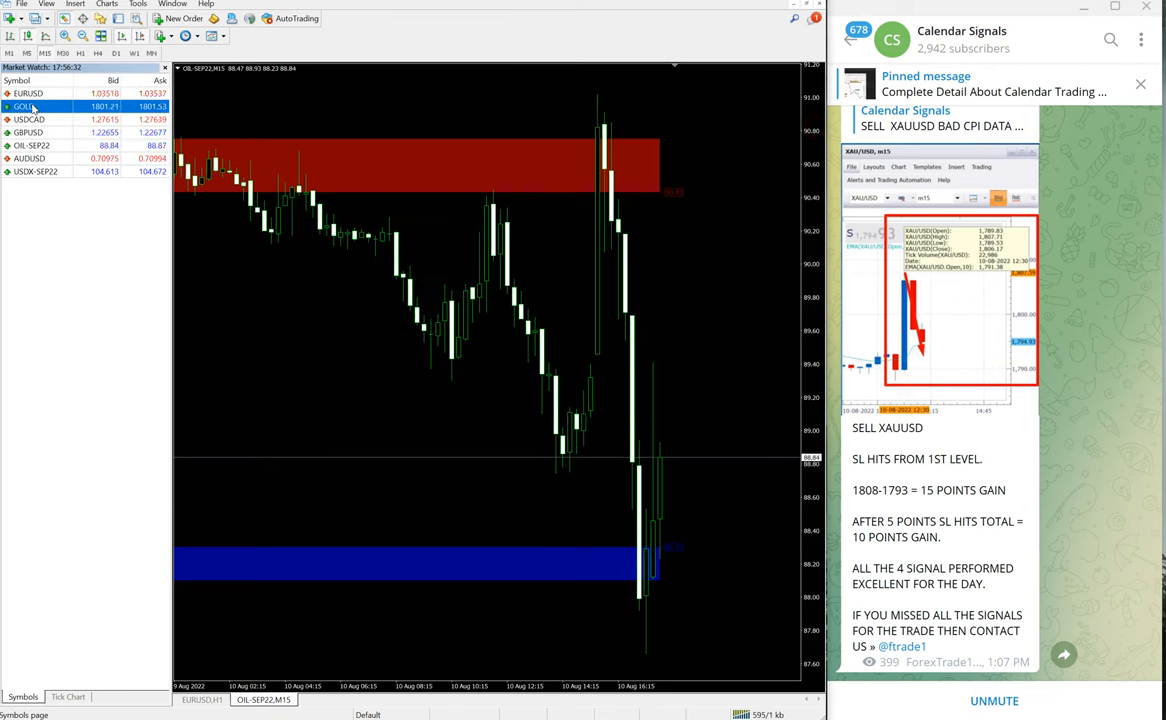
double_click(25, 106)
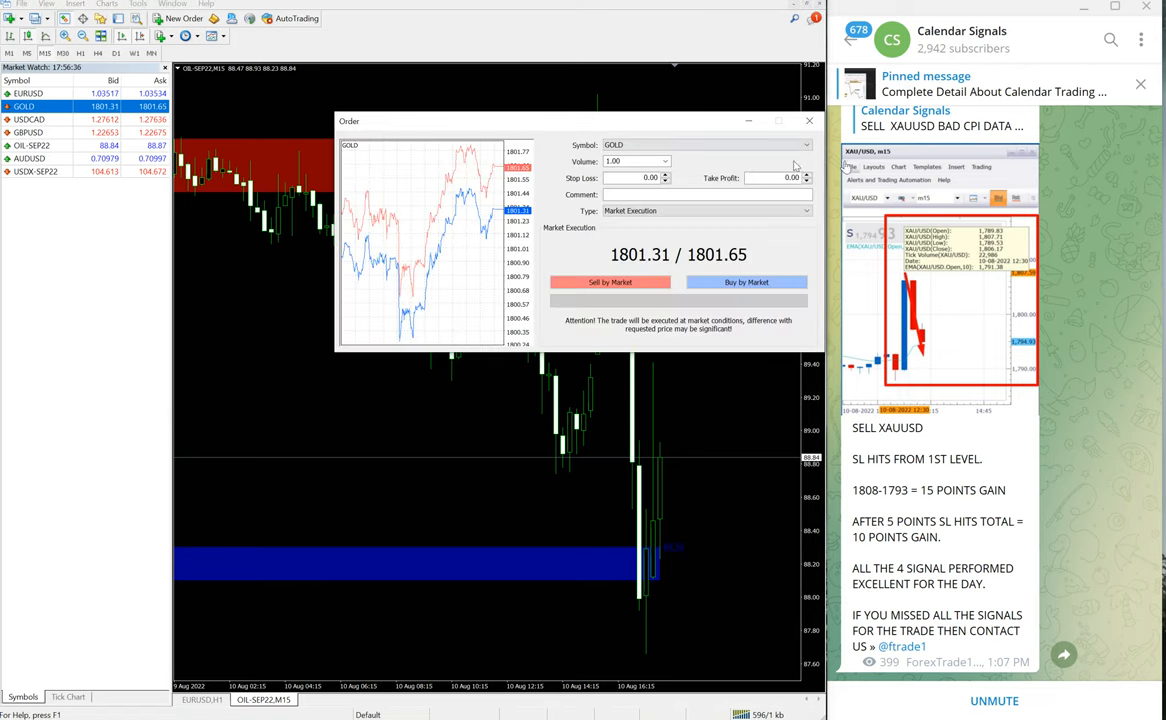
left_click(809, 120)
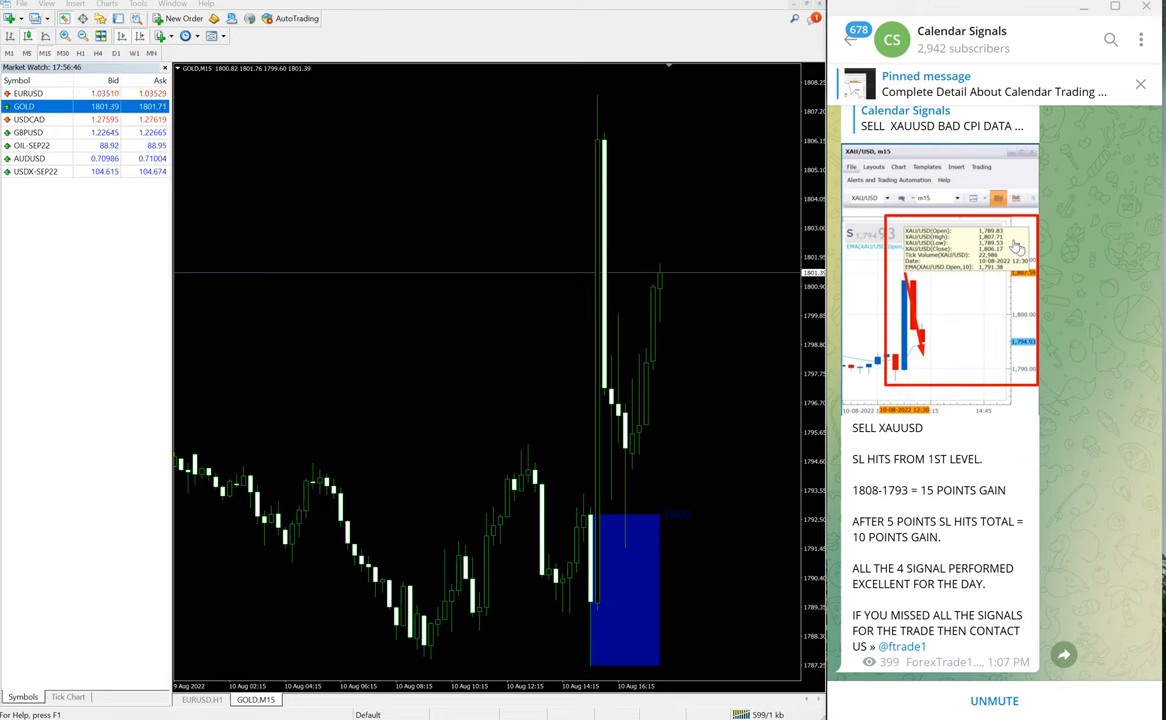
scroll("down", 3)
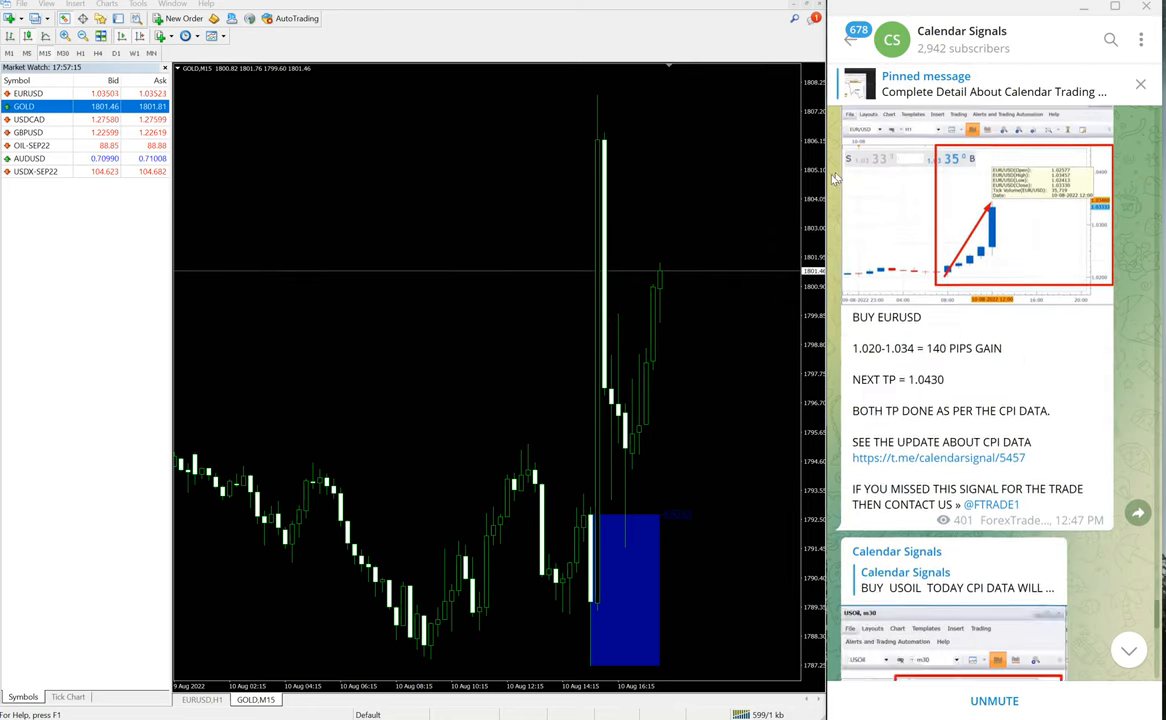
scroll("down", 3)
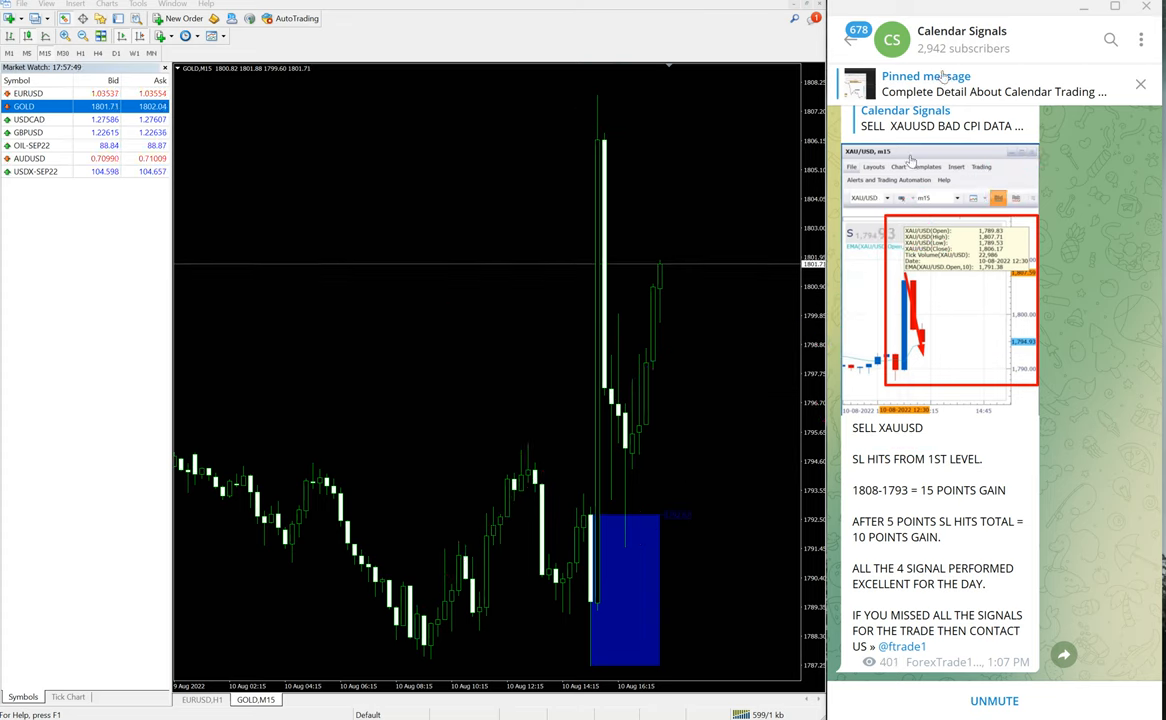
- Scroll the Telegram channel, then draw a pink freehand loop on the GOLD 15-minute chart
scroll("down", 3)
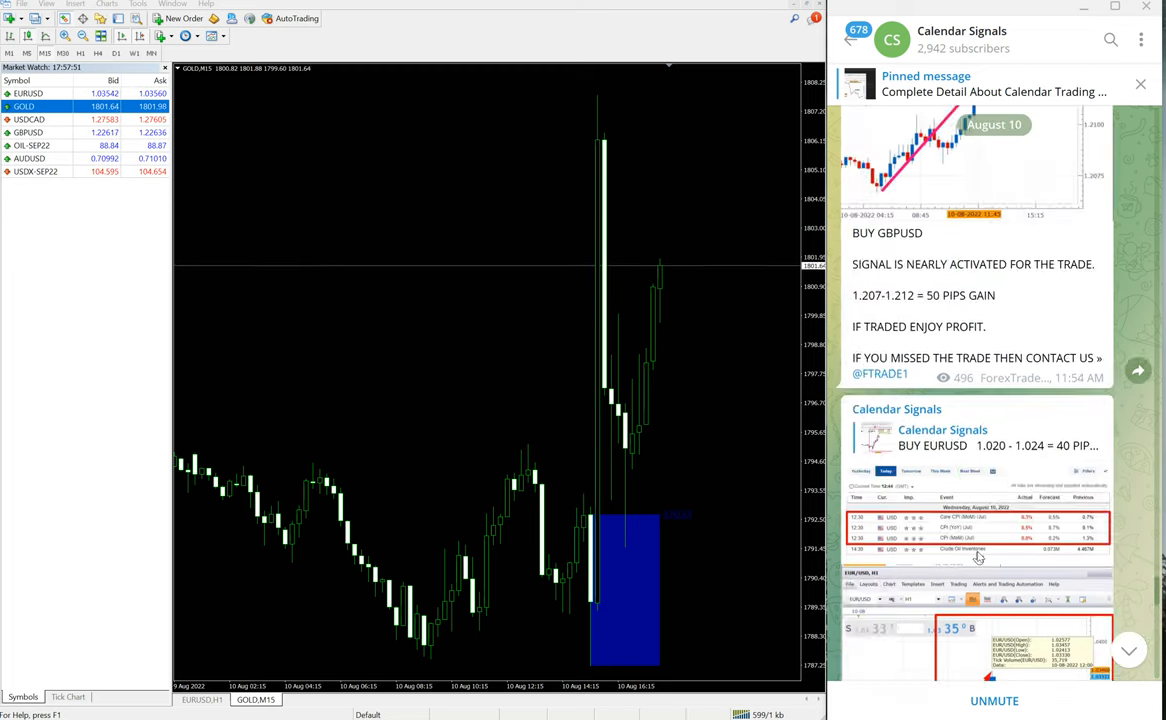
scroll("down", 3)
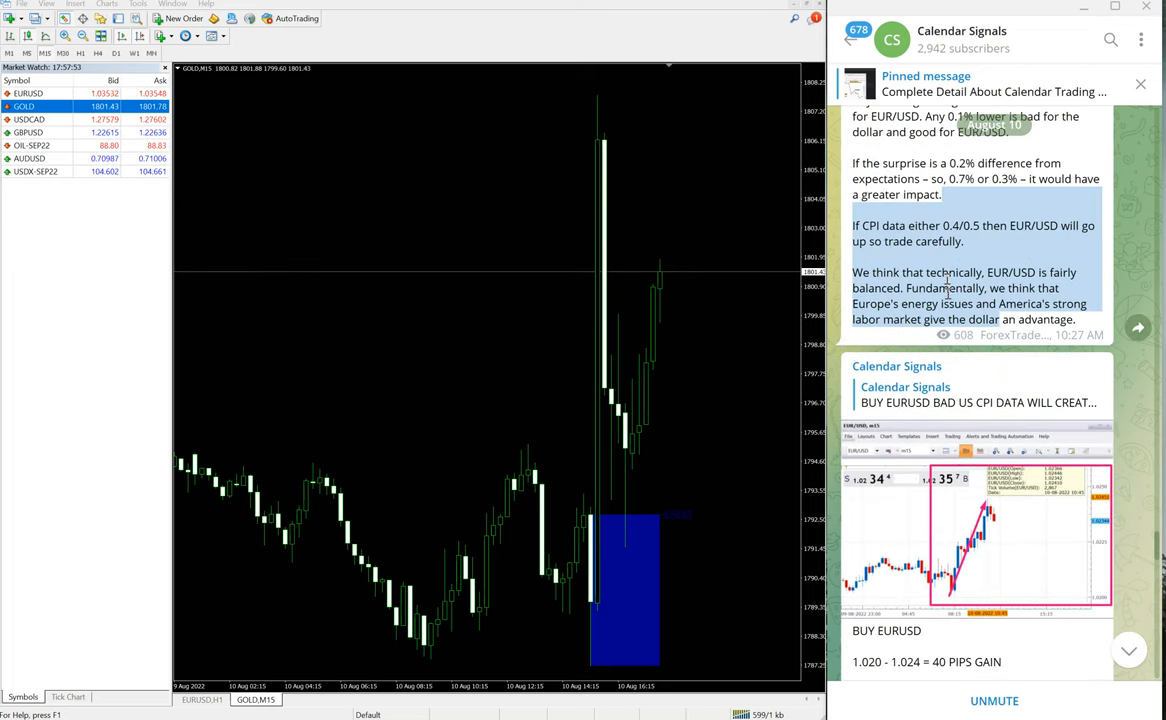
scroll("down", 3)
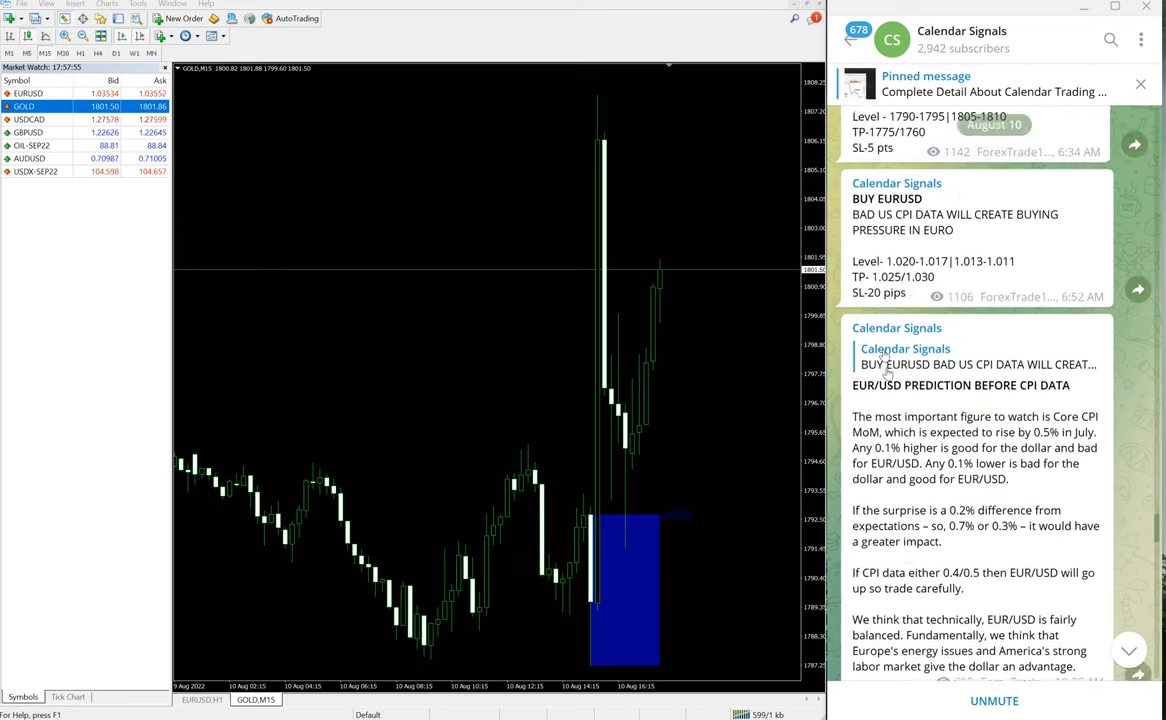
scroll("down", 3)
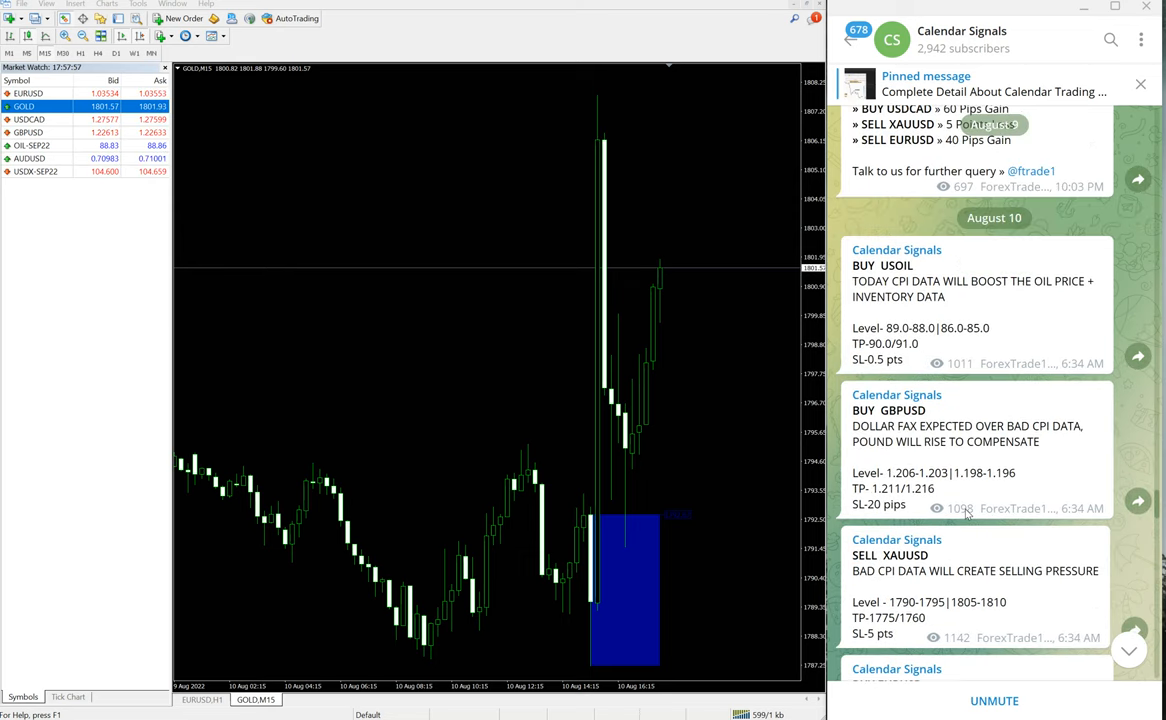
scroll("down", 3)
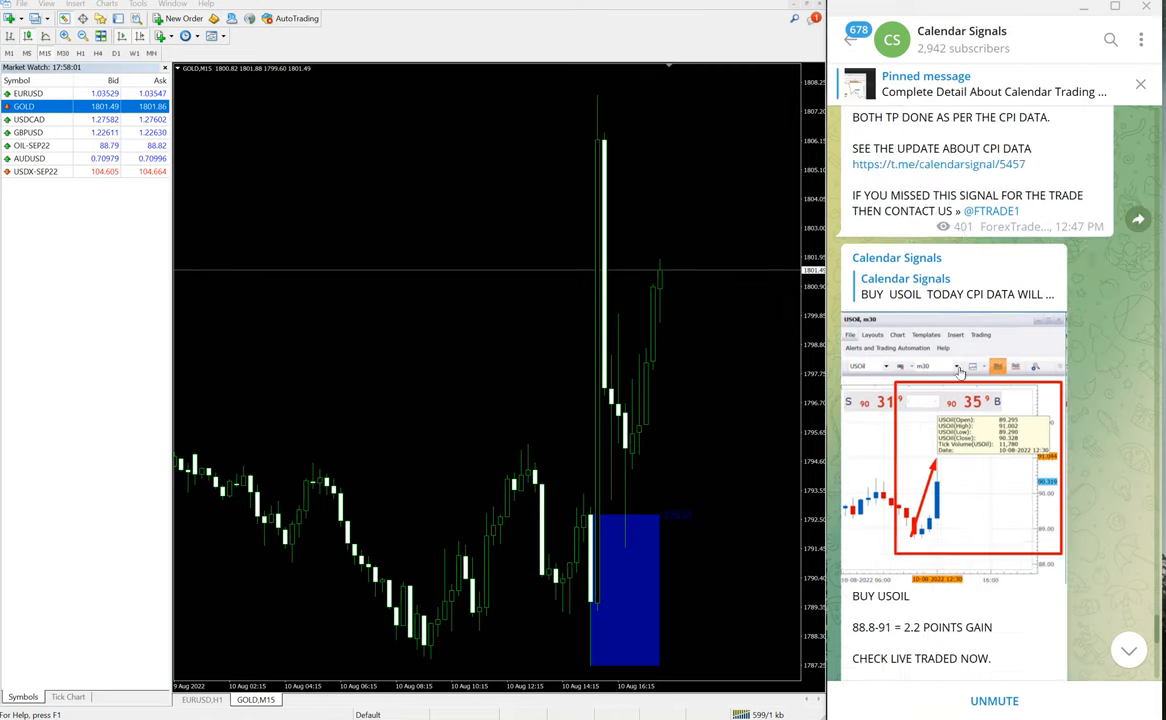
scroll("down", 3)
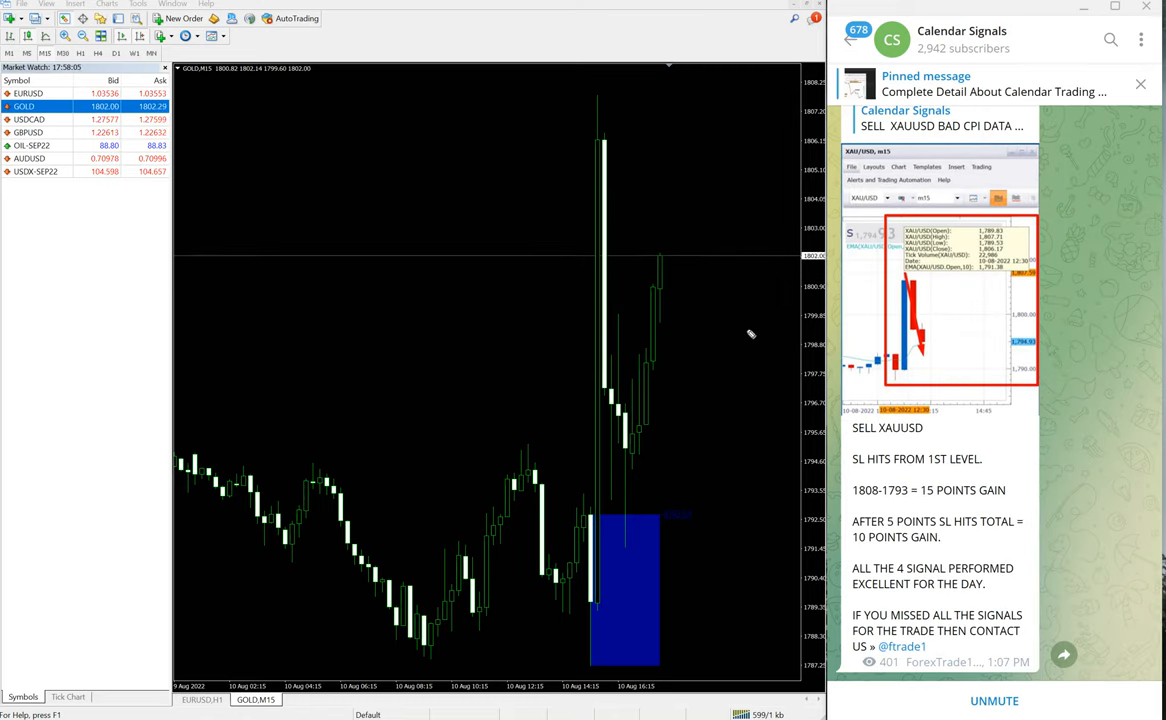
mouse_move(363, 376)
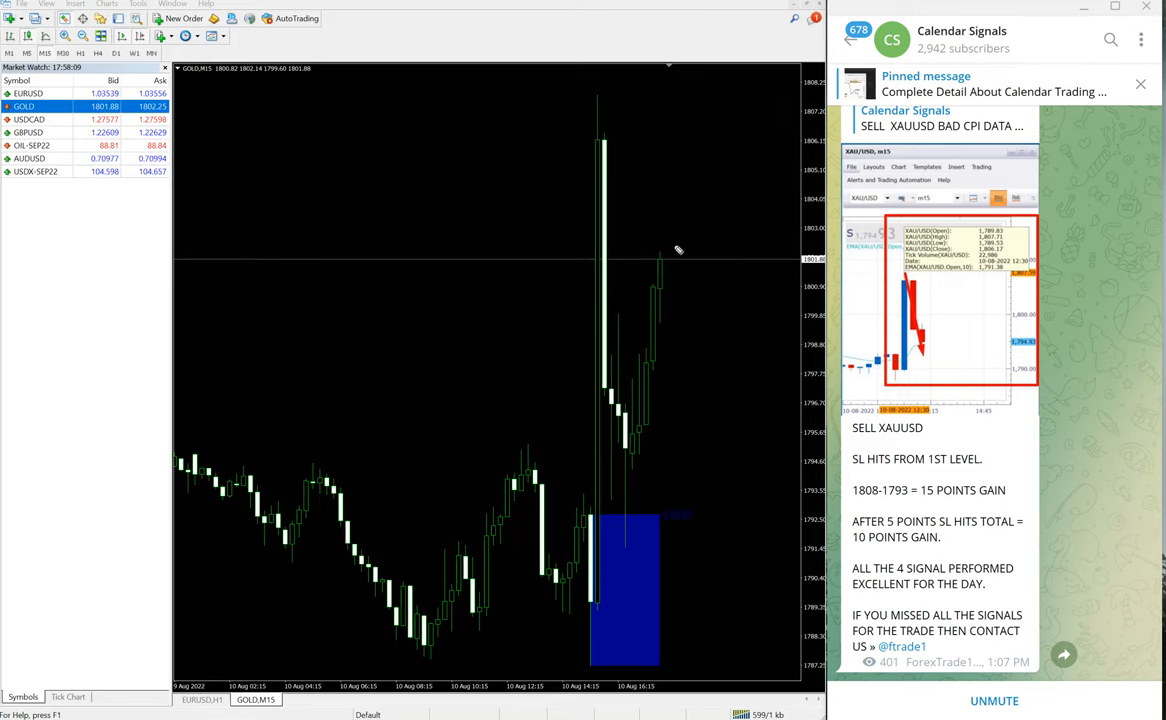
left_click_drag(320, 315, 360, 420)
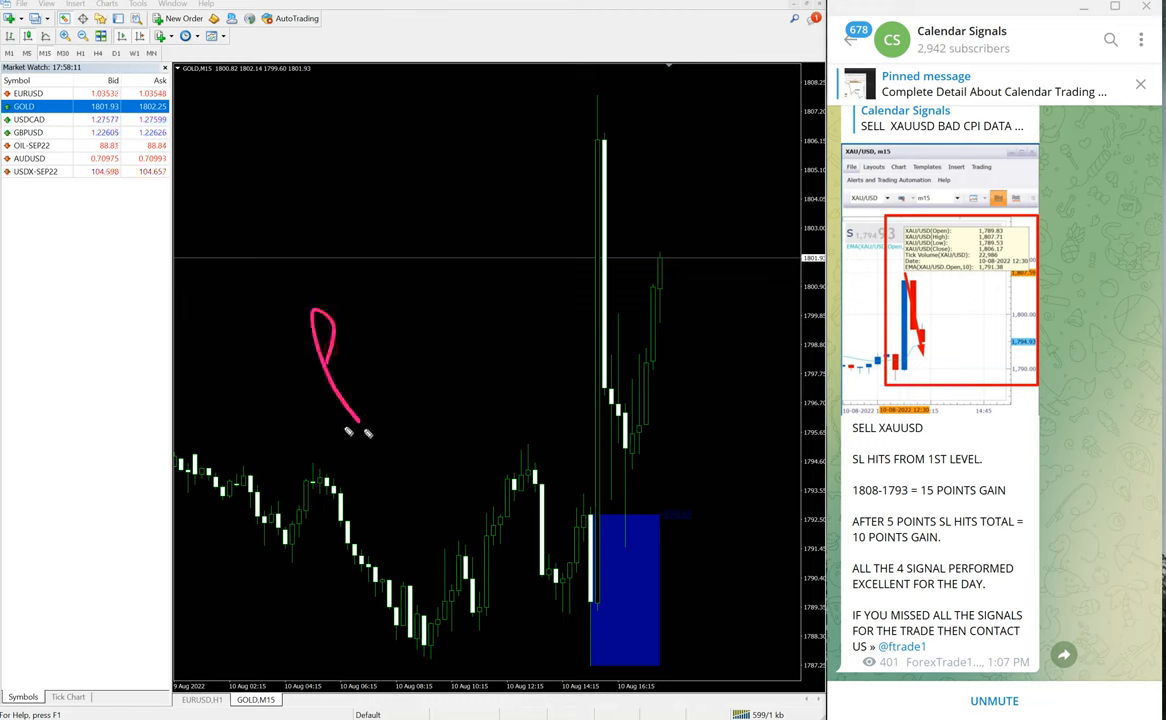